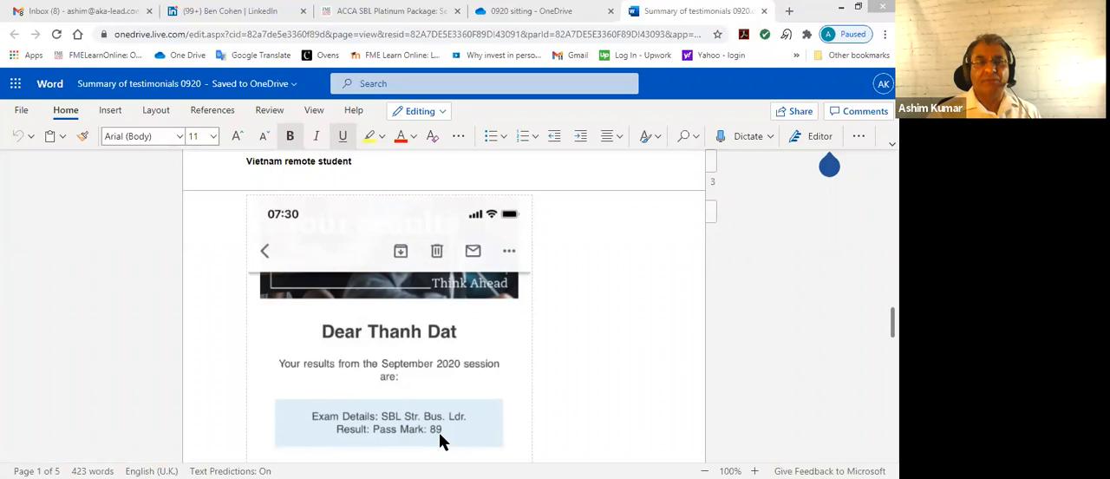
mouse_move(587, 312)
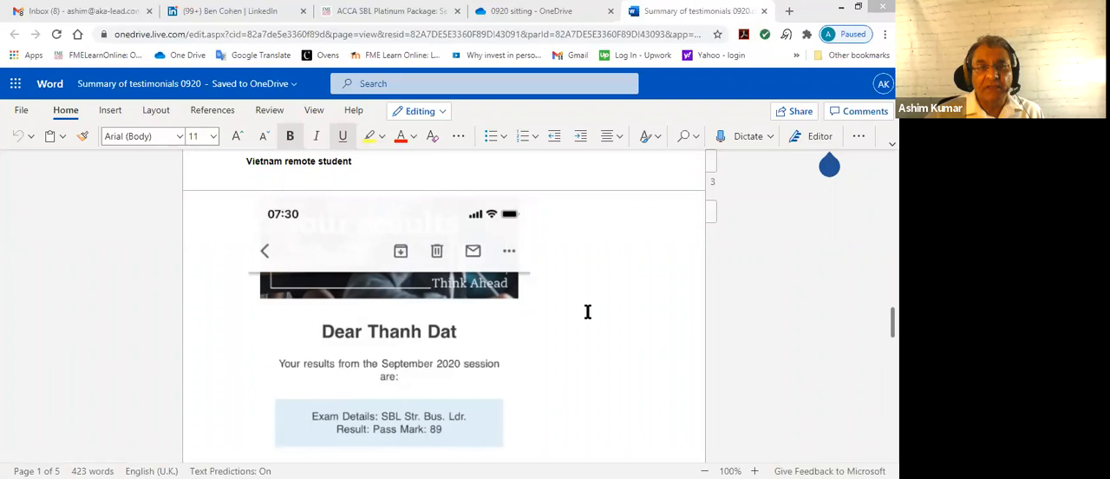